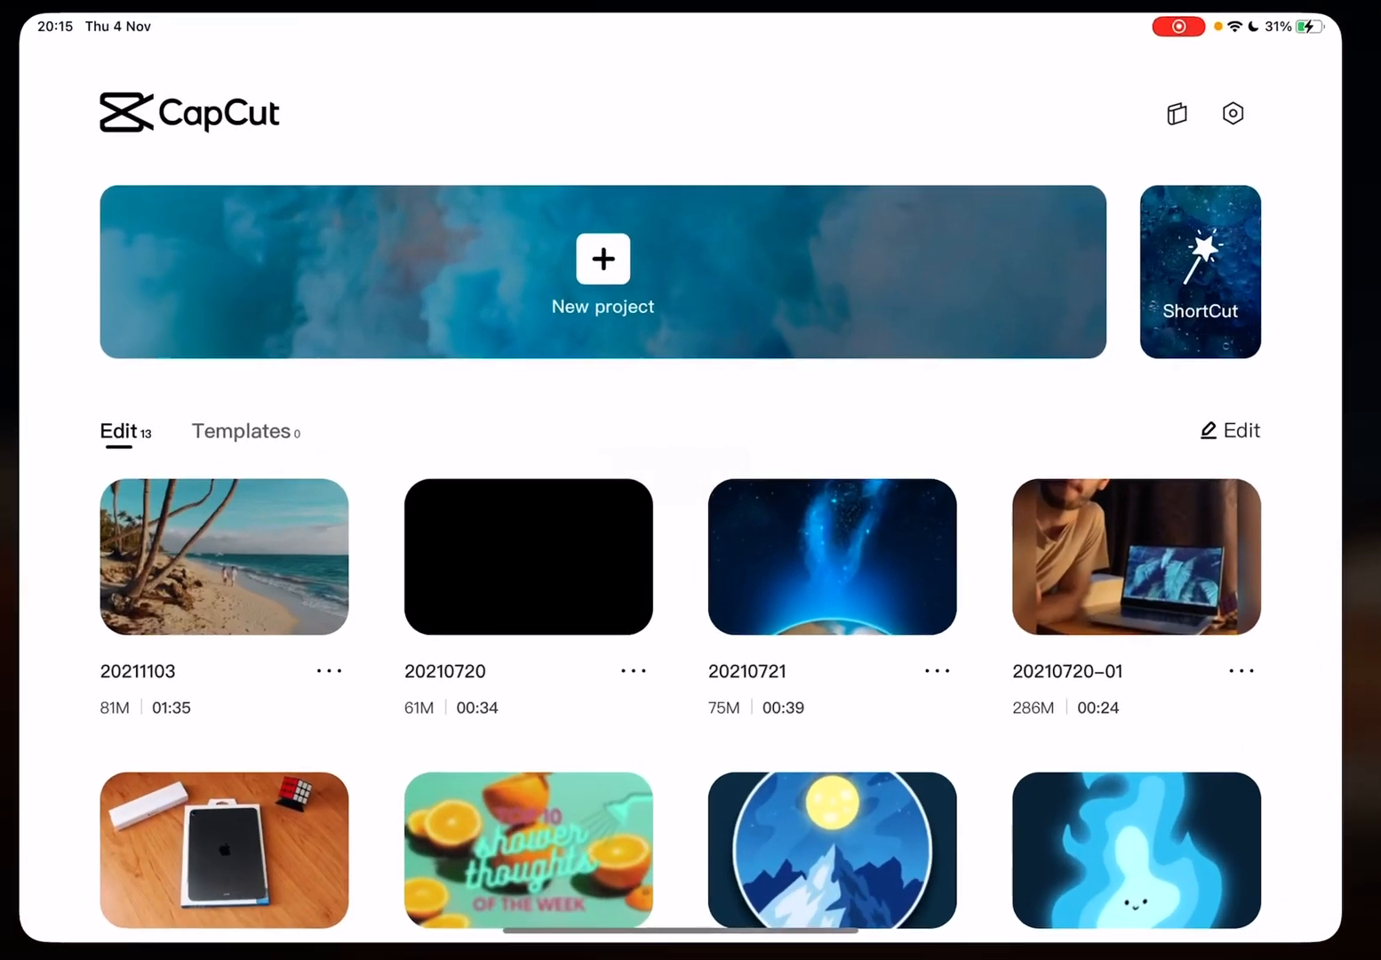
Open the 20211103 beach project from the CapCut home screen
left_click(223, 555)
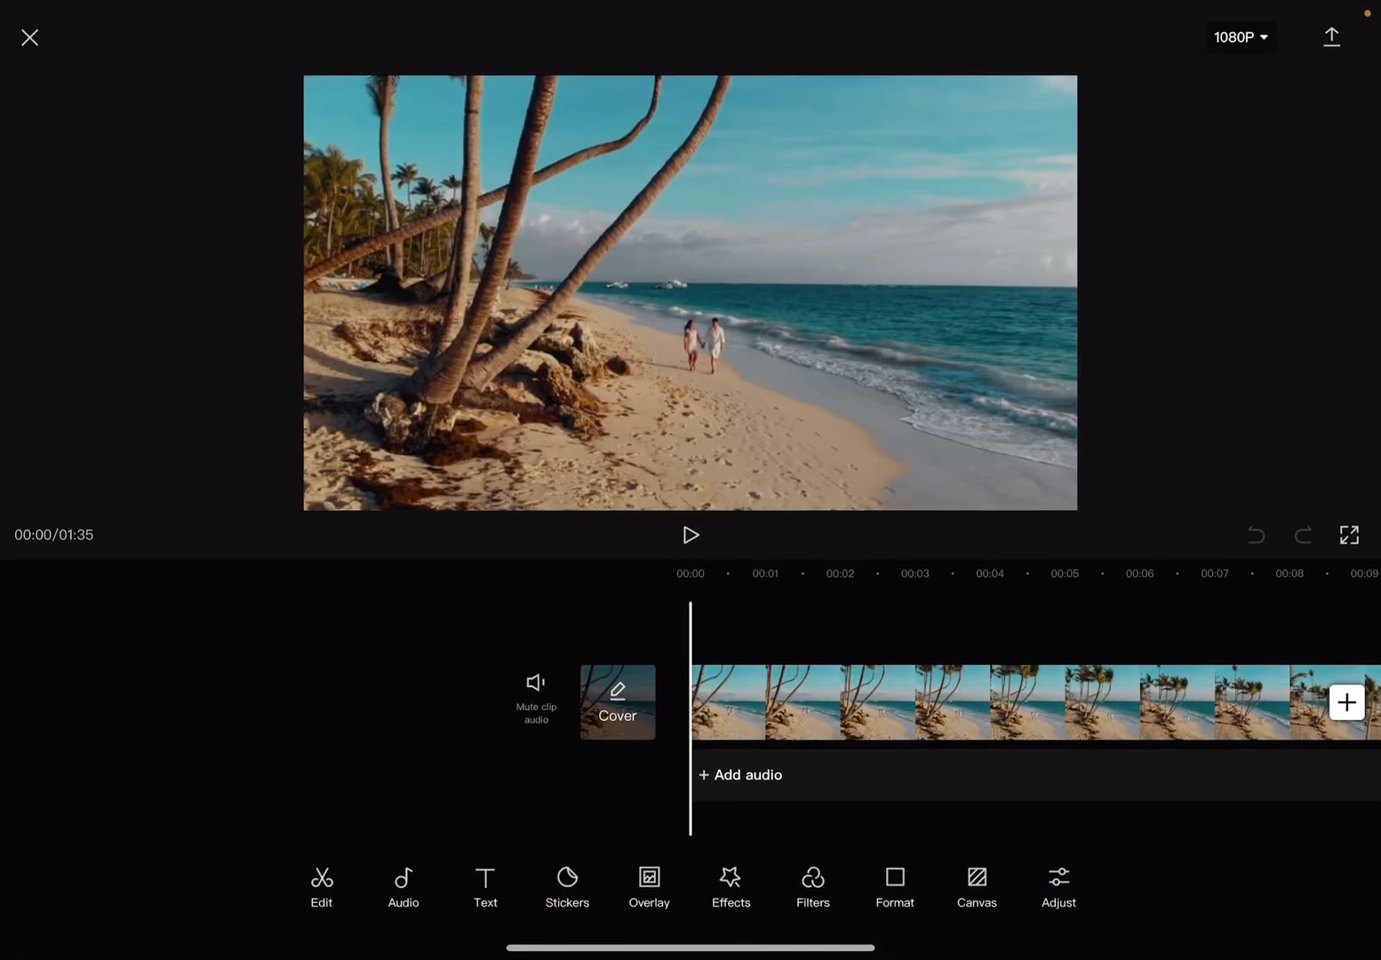
Play the project preview, then pause playback
left_click(690, 534)
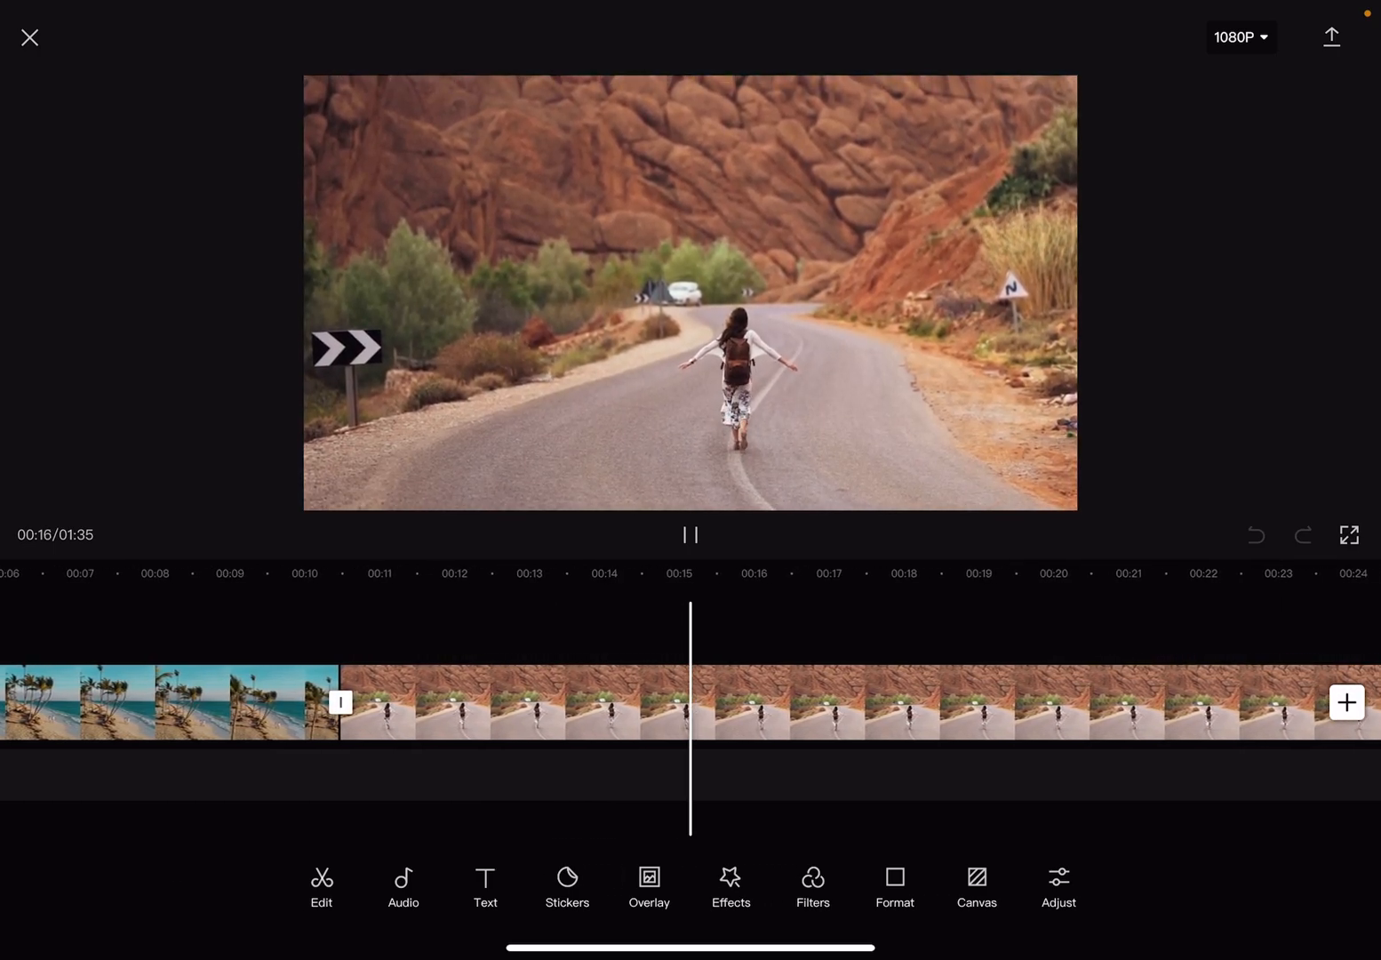
left_click(690, 534)
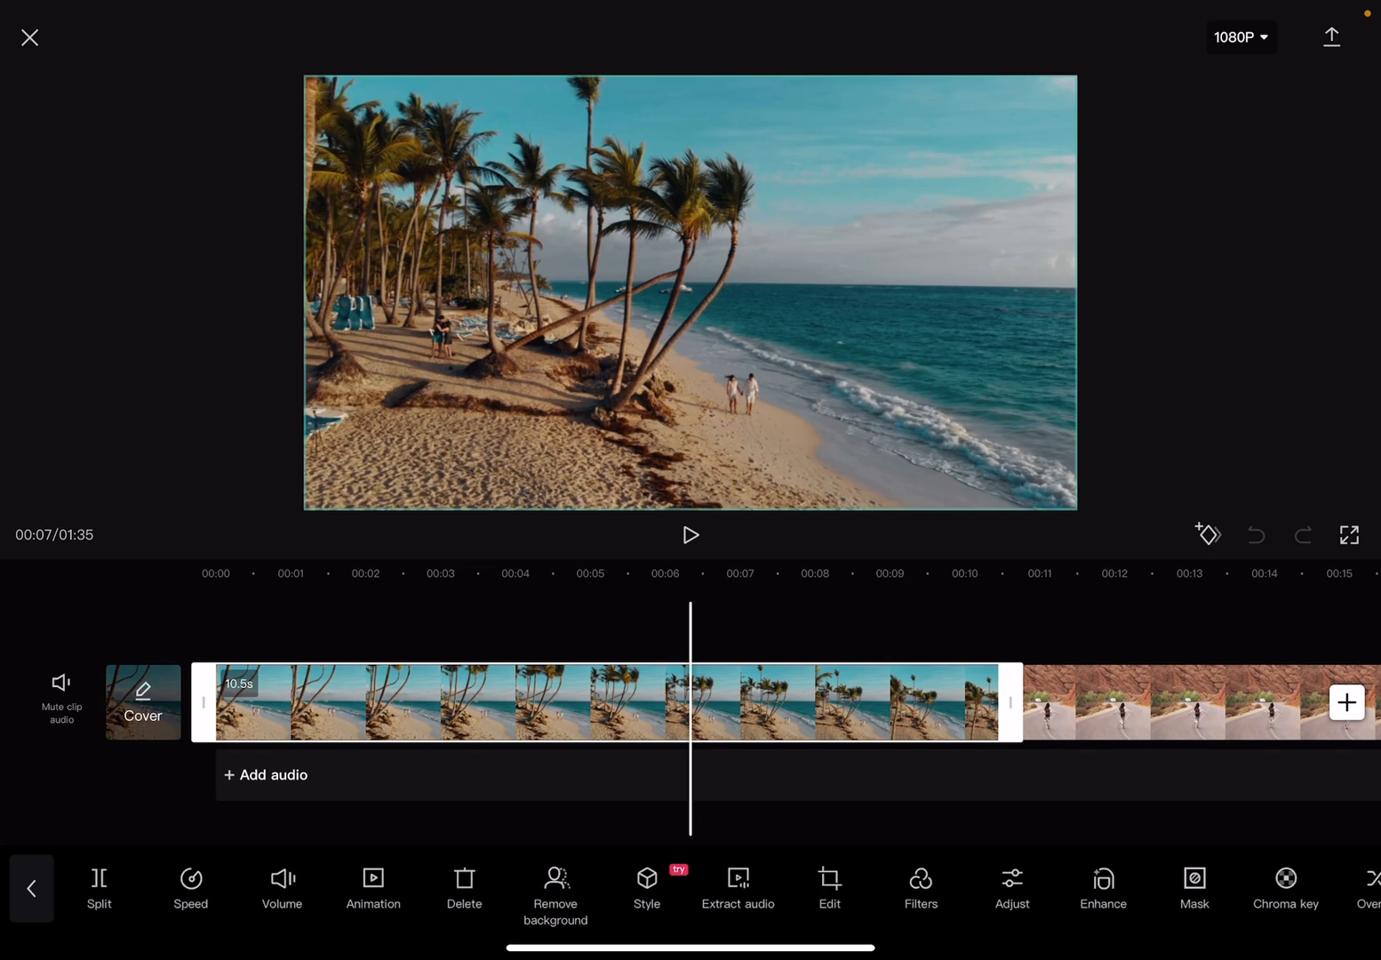
Bring up the beach clip's Volume control, showing level 97
left_click(280, 887)
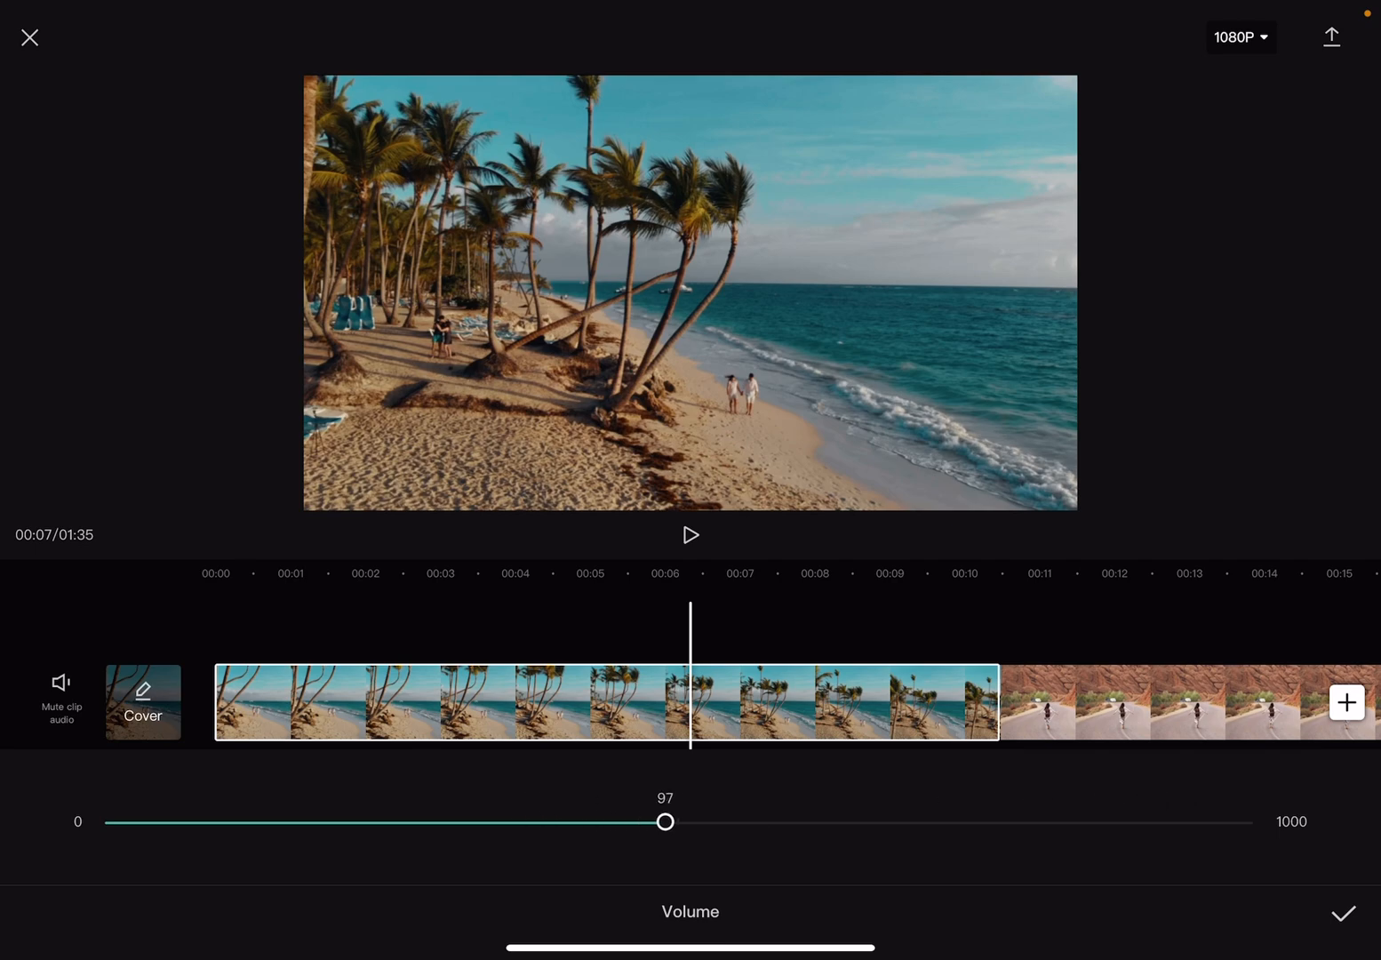
Confirm the beach clip's adjusted volume with the checkmark
left_click(690, 534)
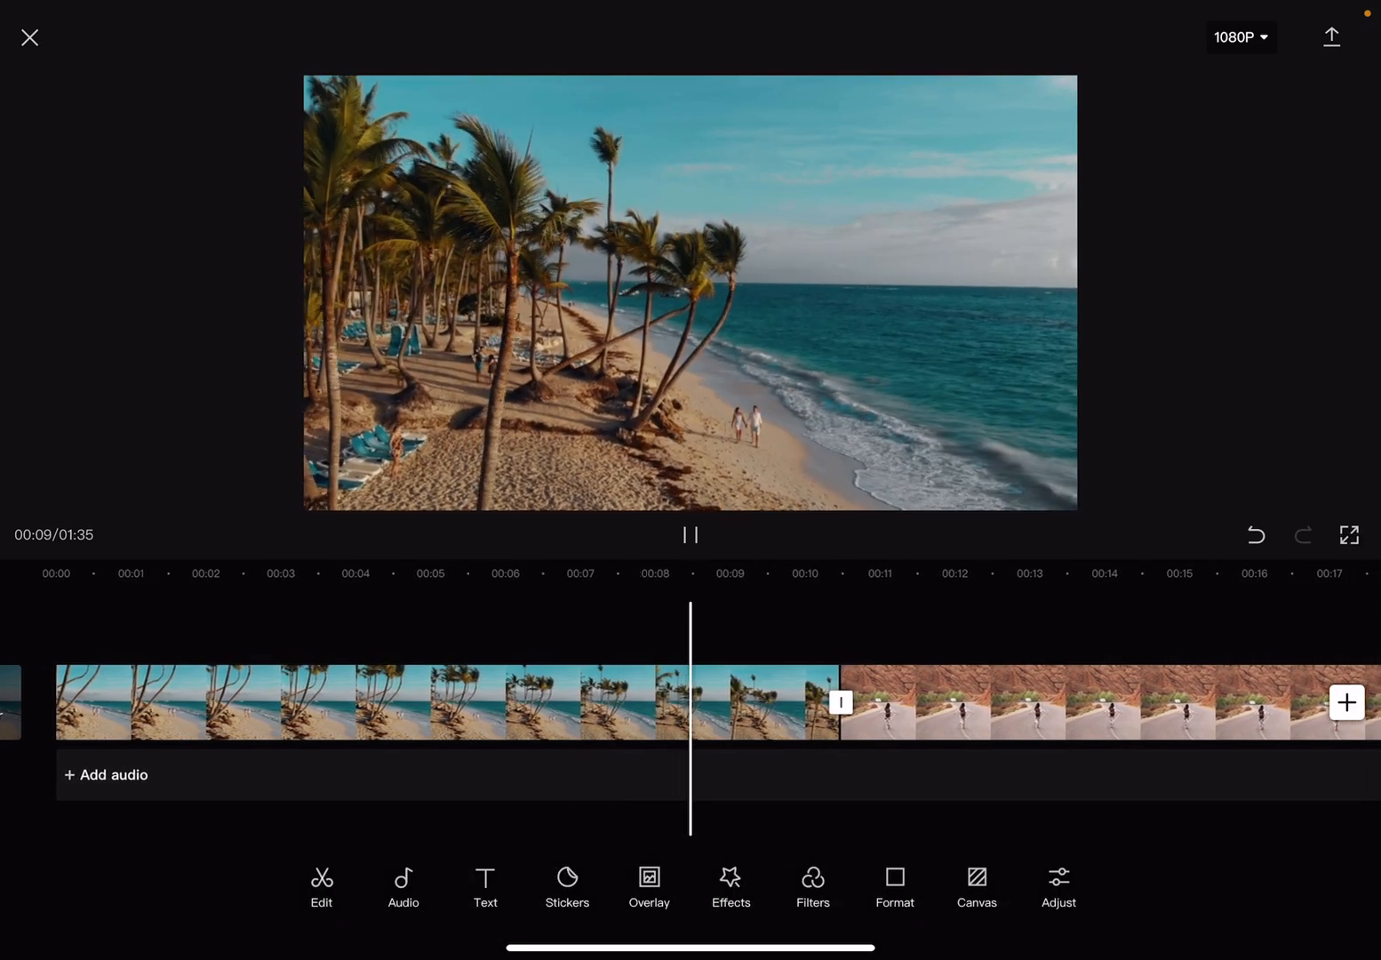
left_click(690, 534)
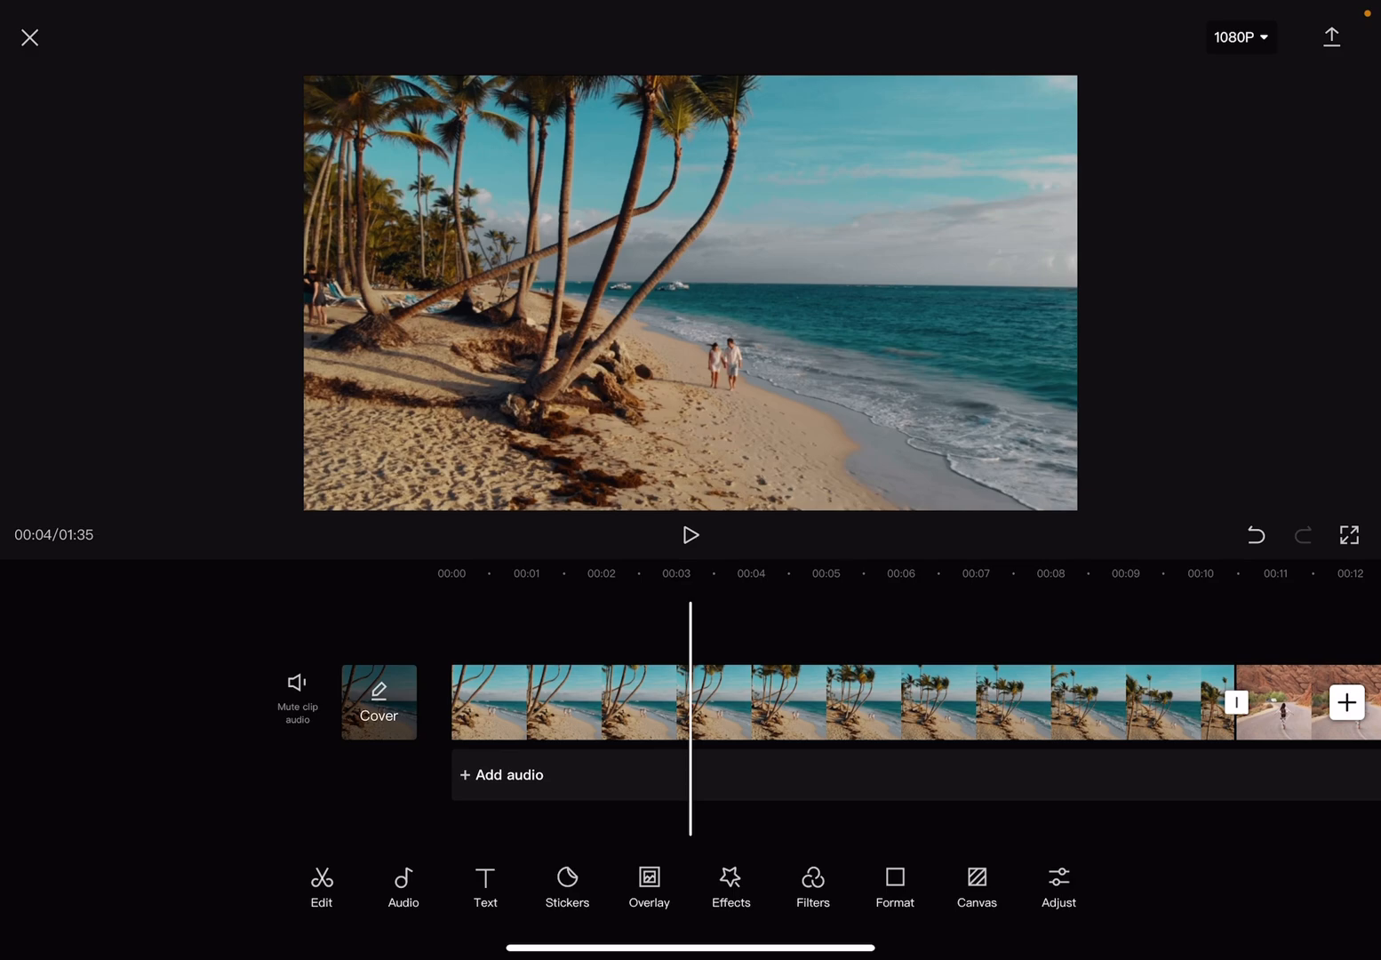
left_click(296, 694)
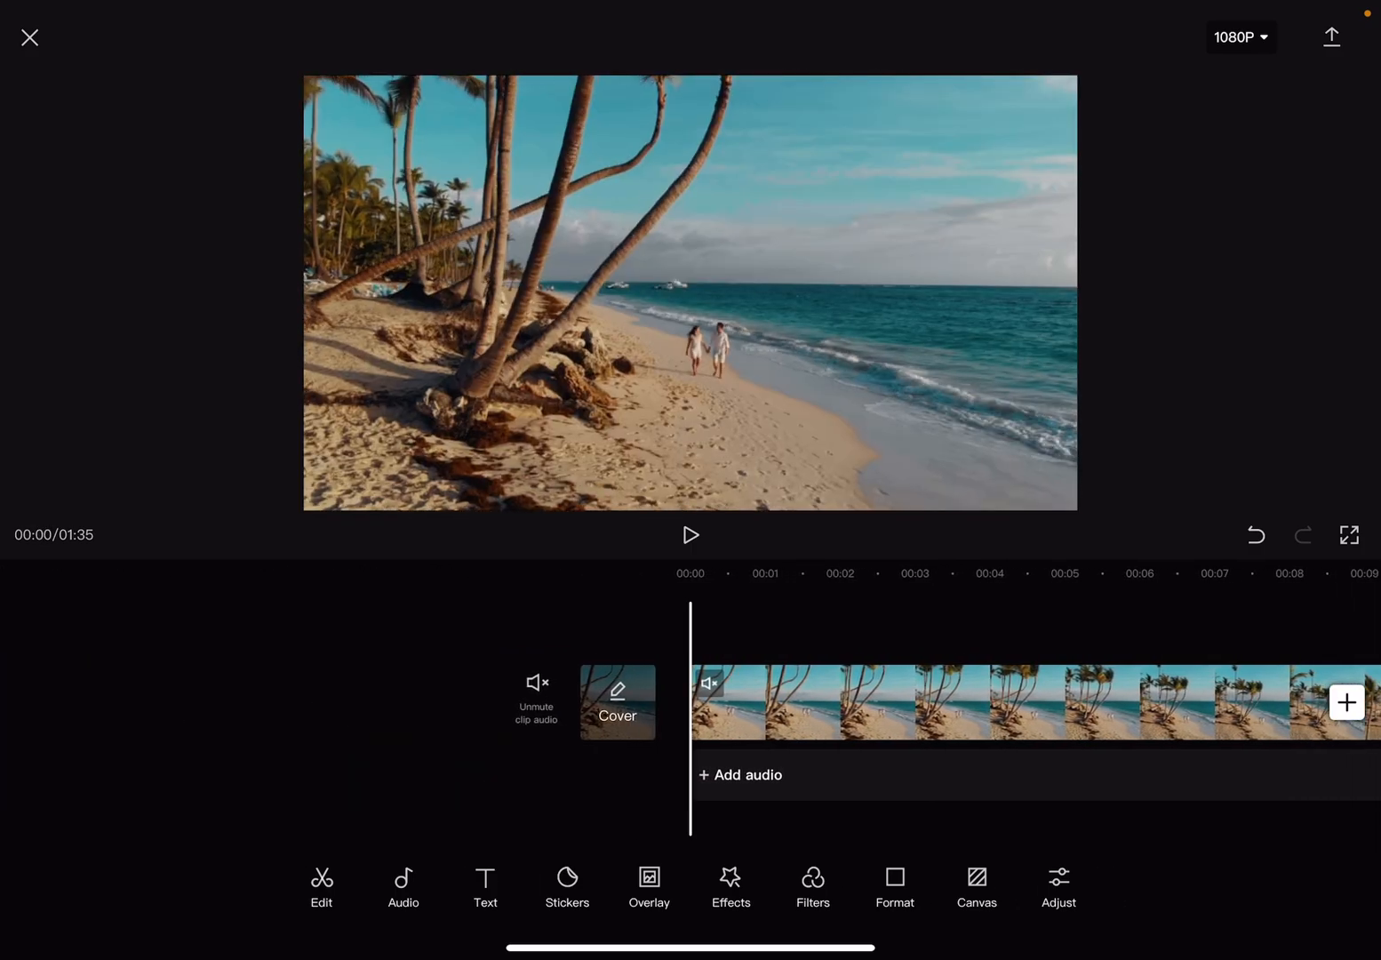
left_click(536, 696)
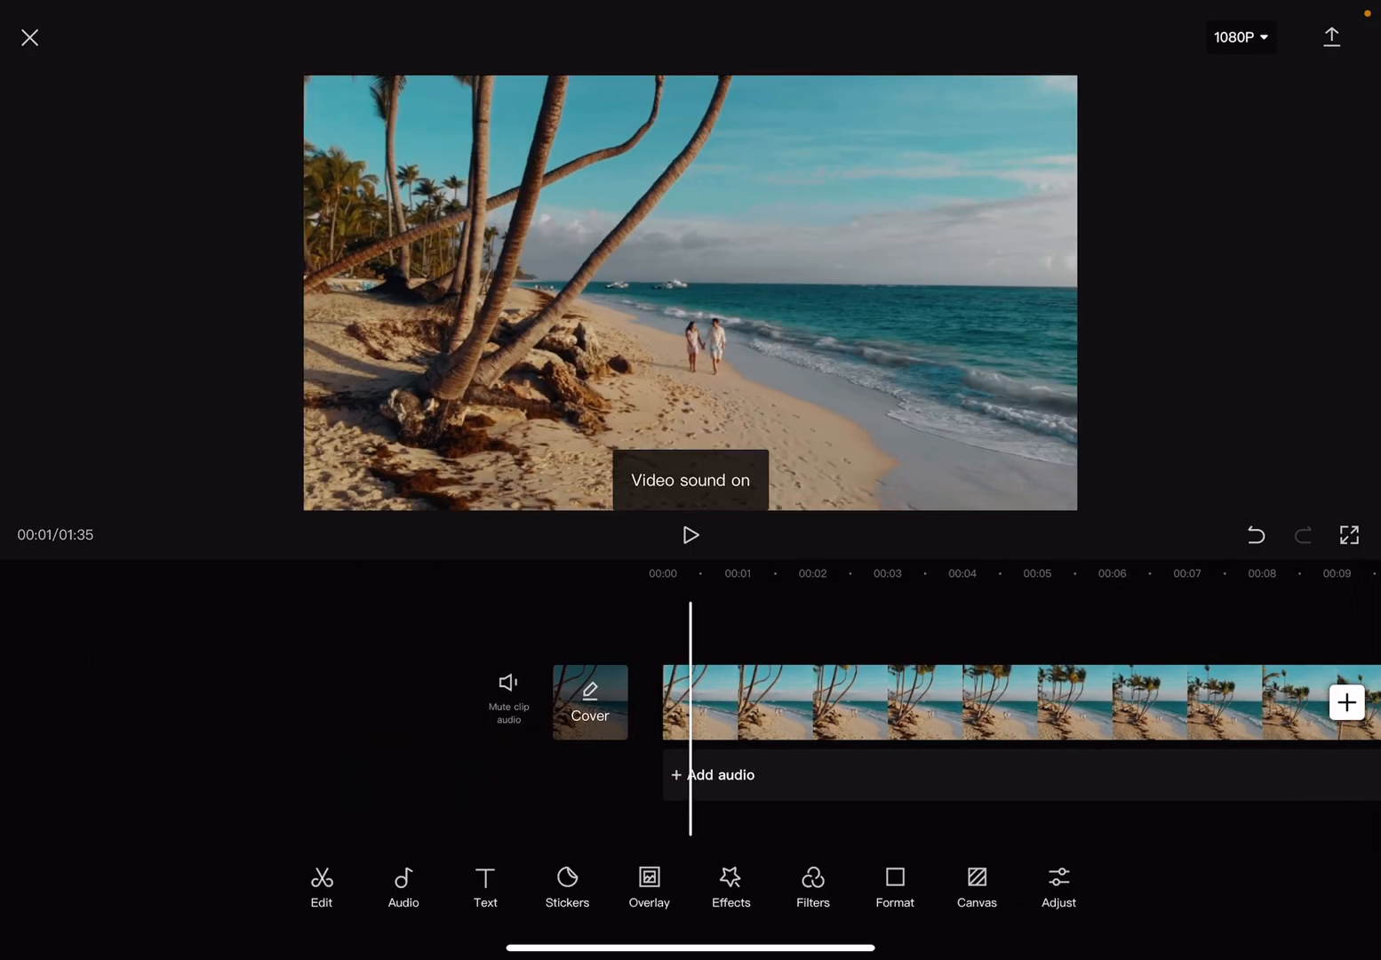